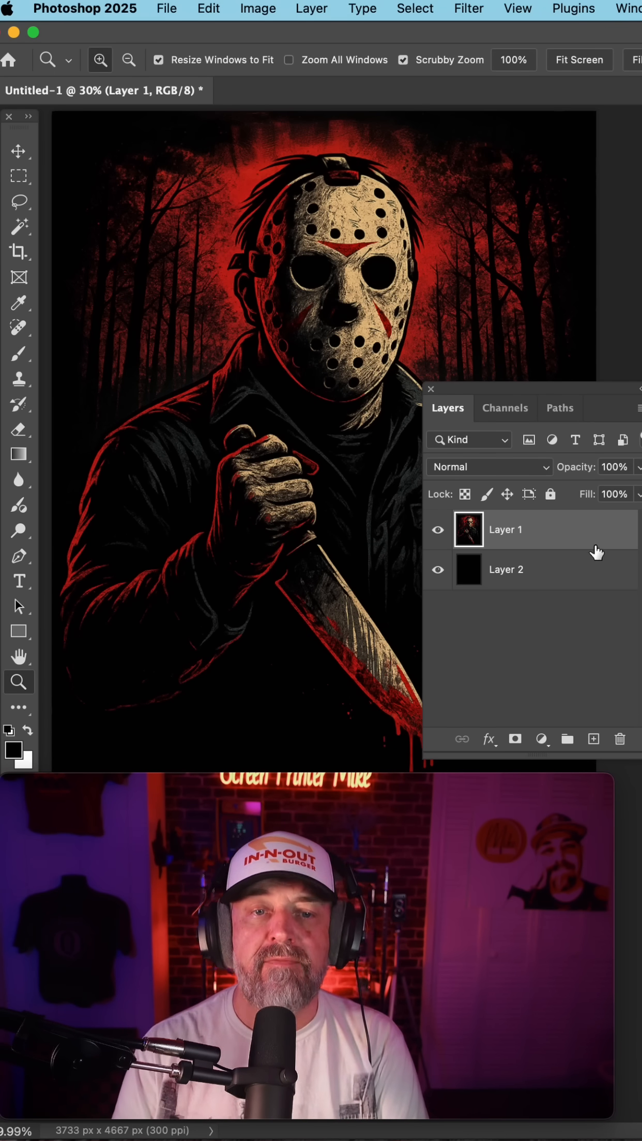
Step: Bring up the context menu on the Jason artwork layer to duplicate it
right_click(517, 529)
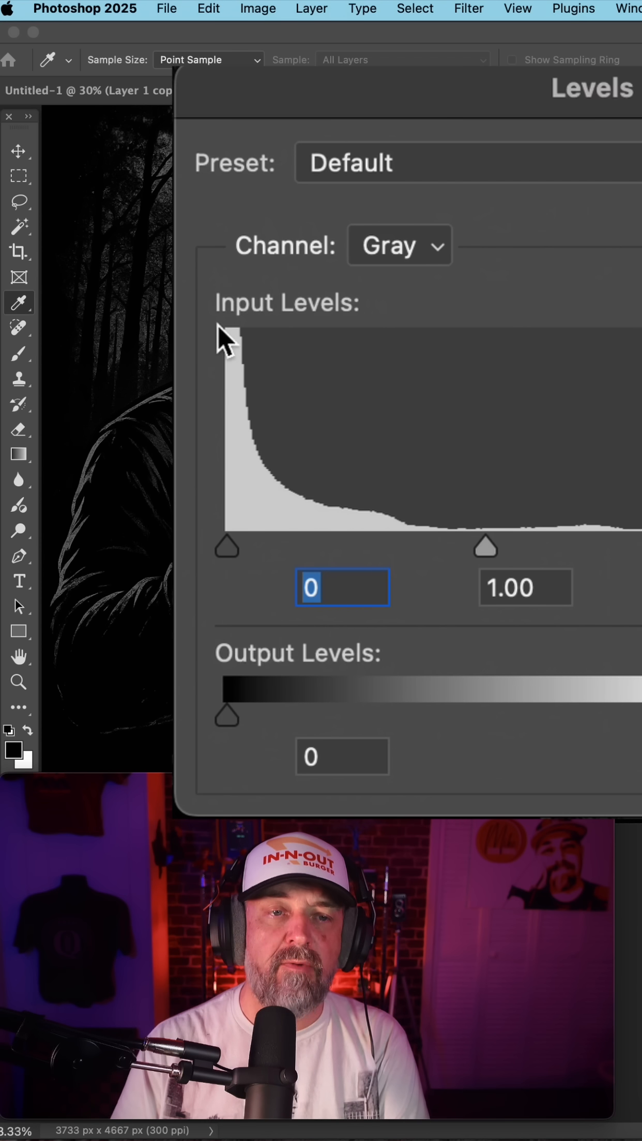
mouse_move(233, 564)
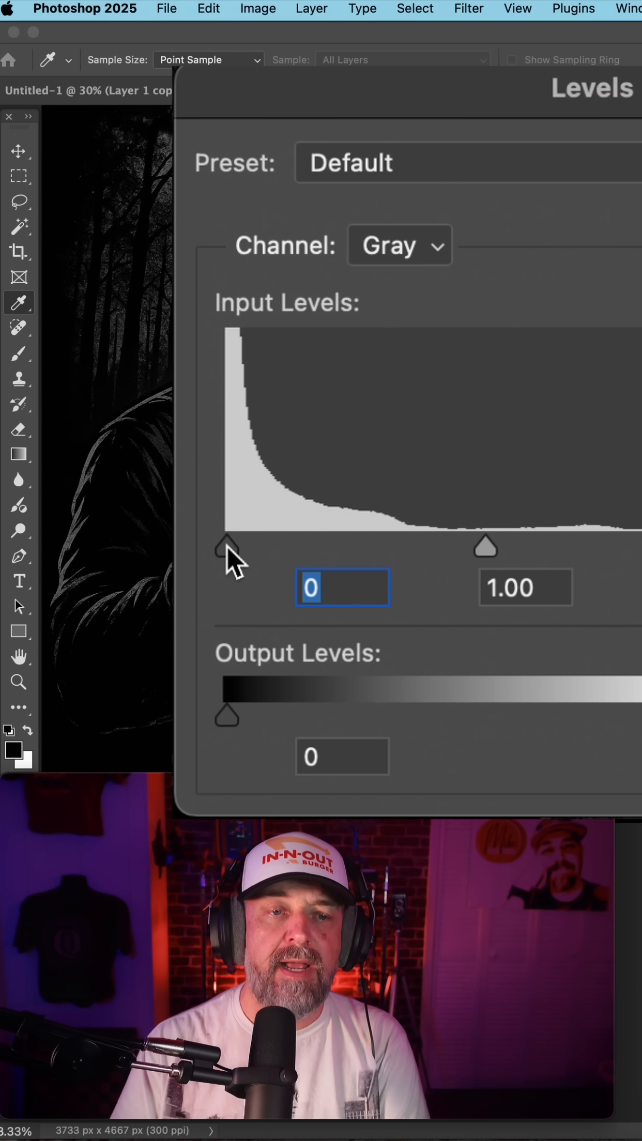
Step: Apply Levels with input black 9 and white 61, midtones neutral, for high contrast
left_click_drag(227, 546, 245, 546)
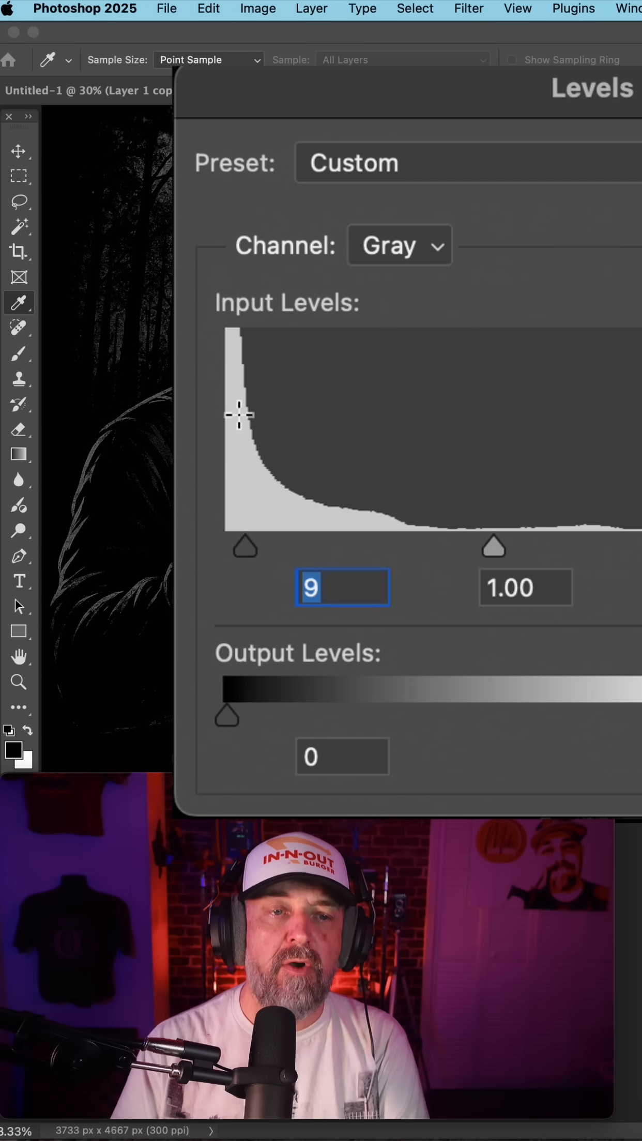
left_click_drag(493, 547, 344, 577)
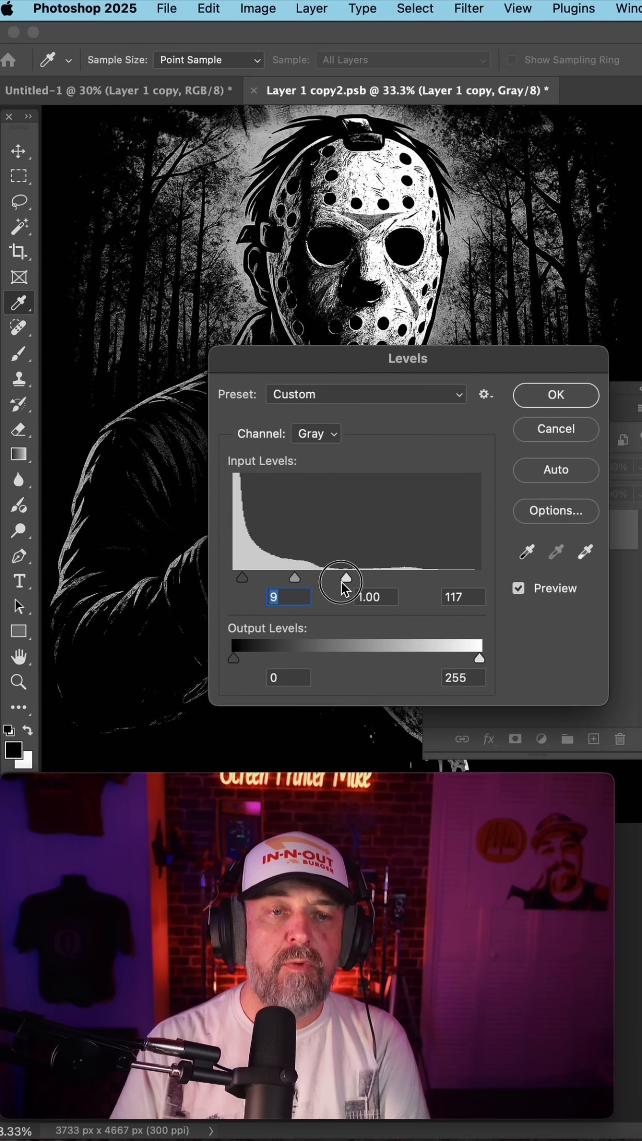
left_click_drag(346, 579, 295, 579)
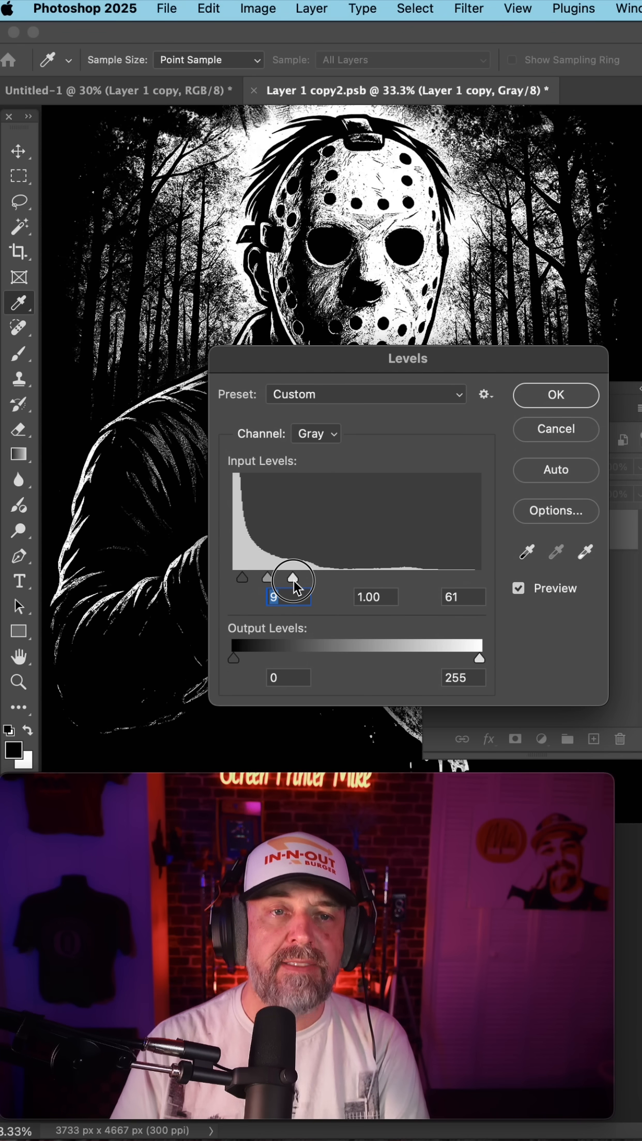
left_click(463, 597)
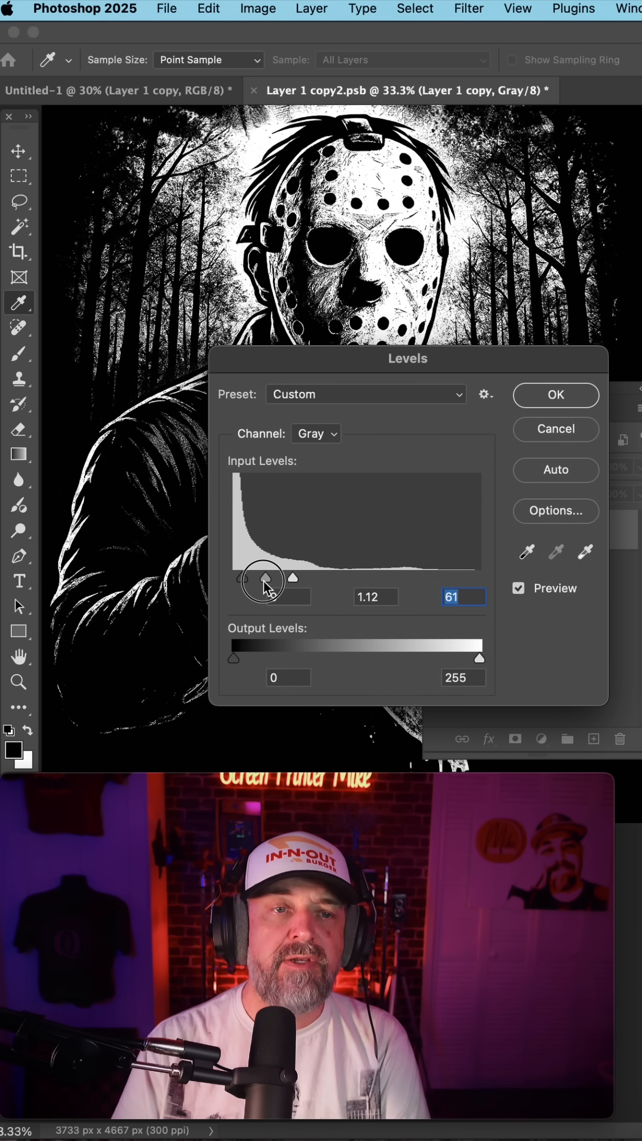
left_click_drag(263, 576, 269, 586)
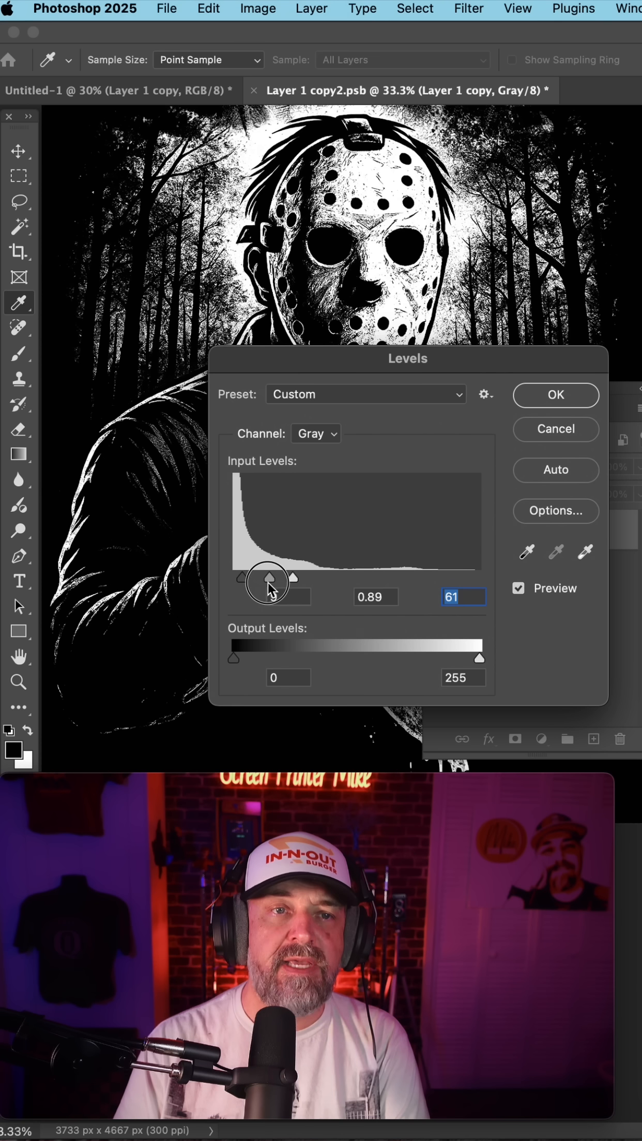
left_click_drag(267, 579, 270, 578)
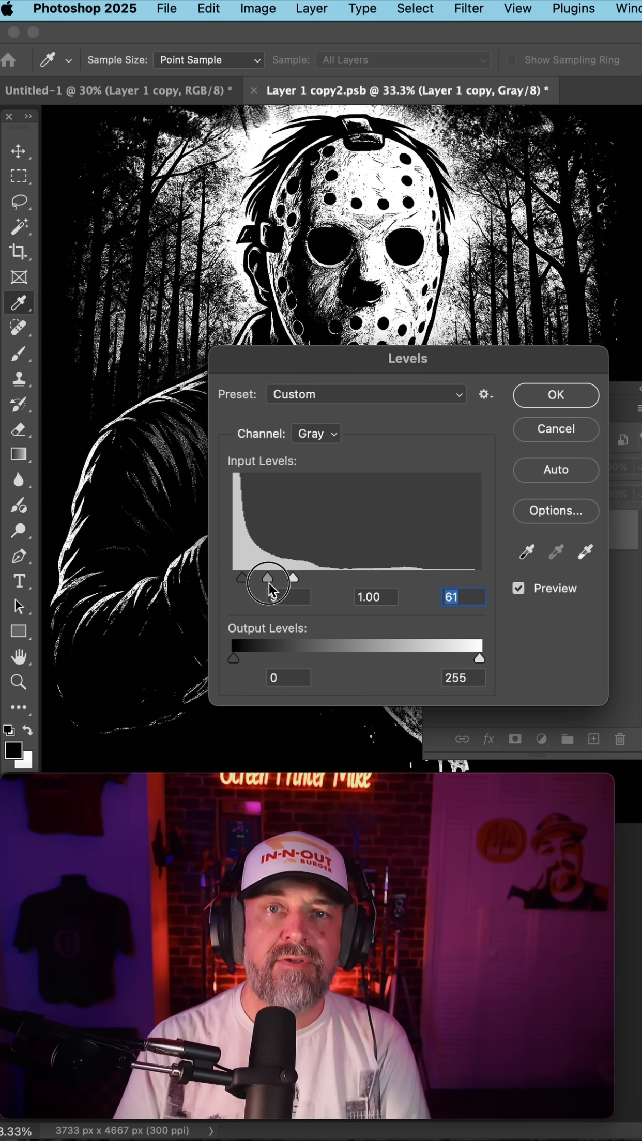
left_click(555, 394)
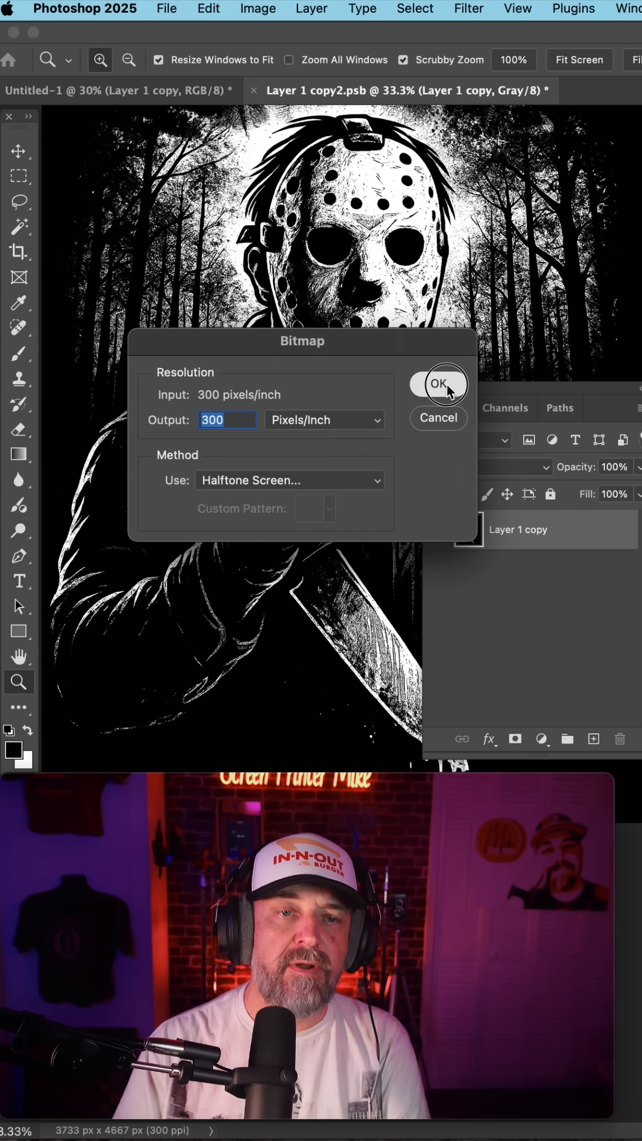
Step: Convert to Bitmap at 300 ppi with a round halftone screen, 35 lpi at 26 degrees
left_click(436, 383)
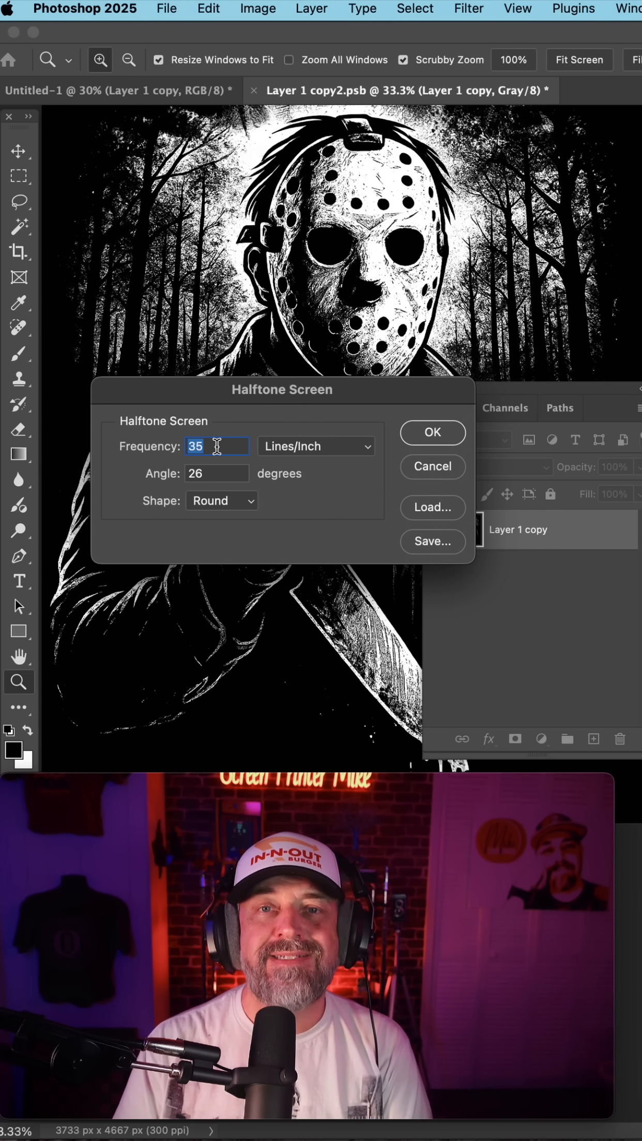
left_click(432, 432)
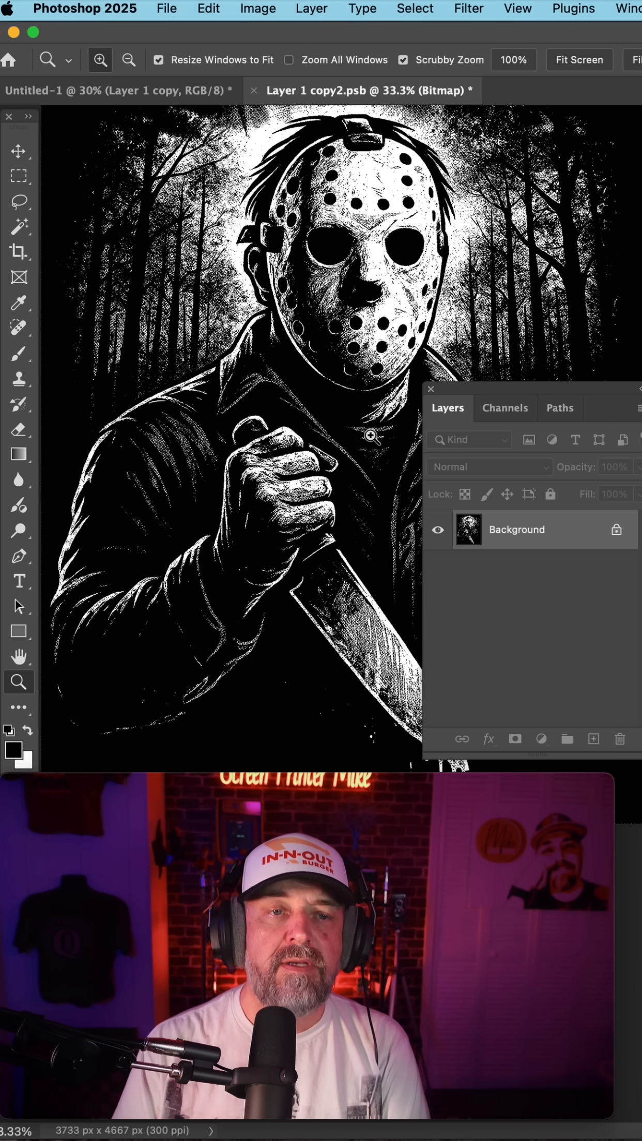
mouse_move(261, 399)
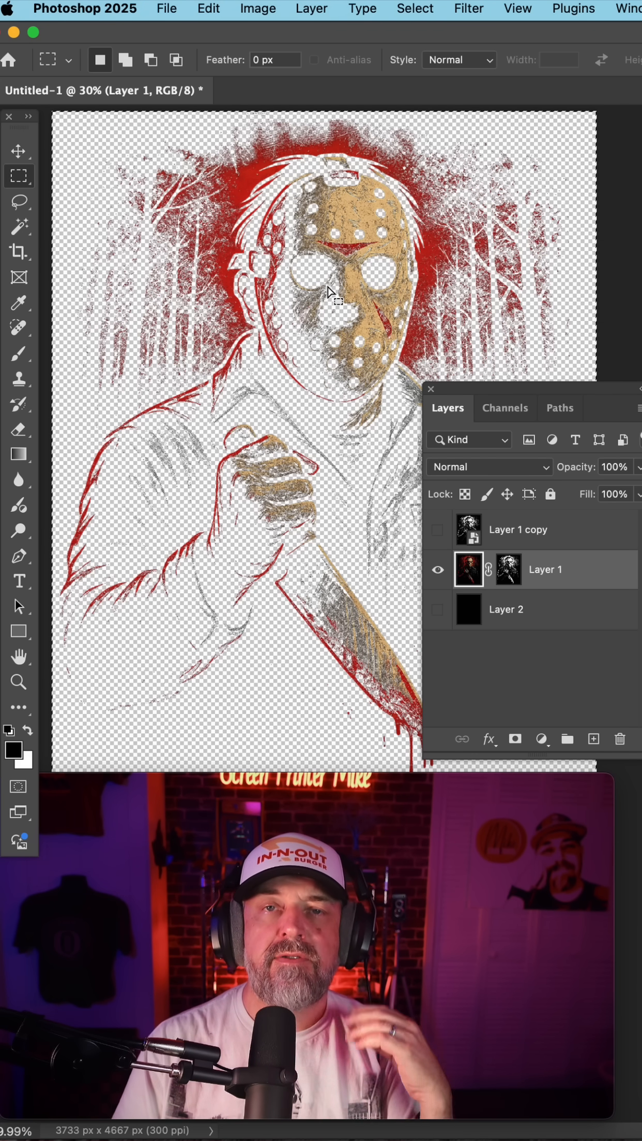
Step: Paint black on the mask to remove stray edge dots, then begin saving the artwork
left_click(507, 569)
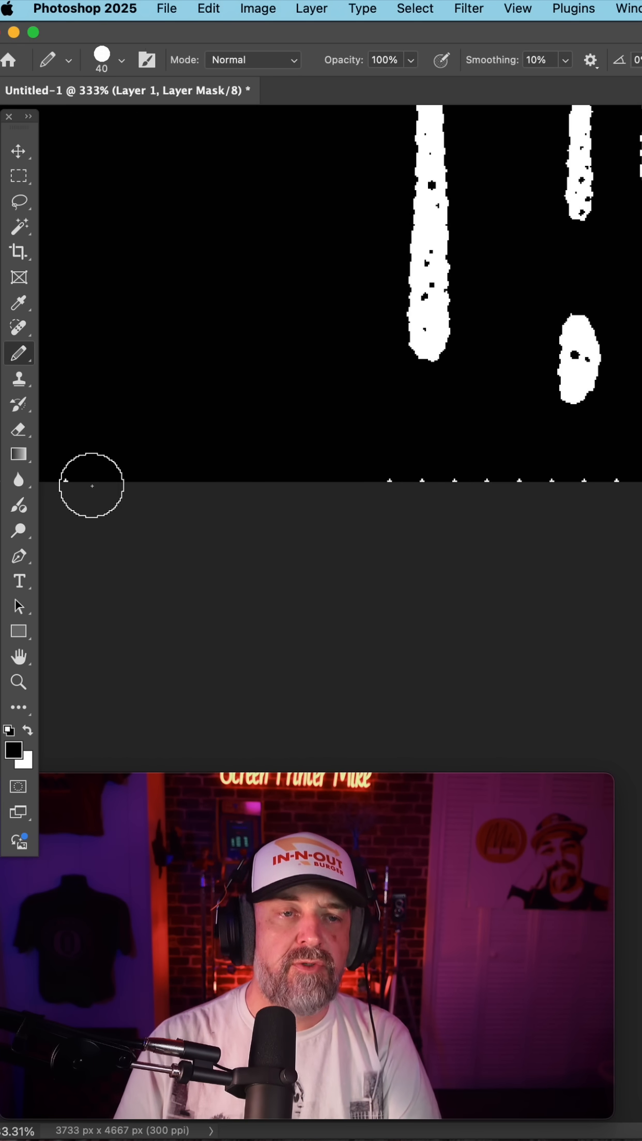
left_click_drag(92, 485, 124, 495)
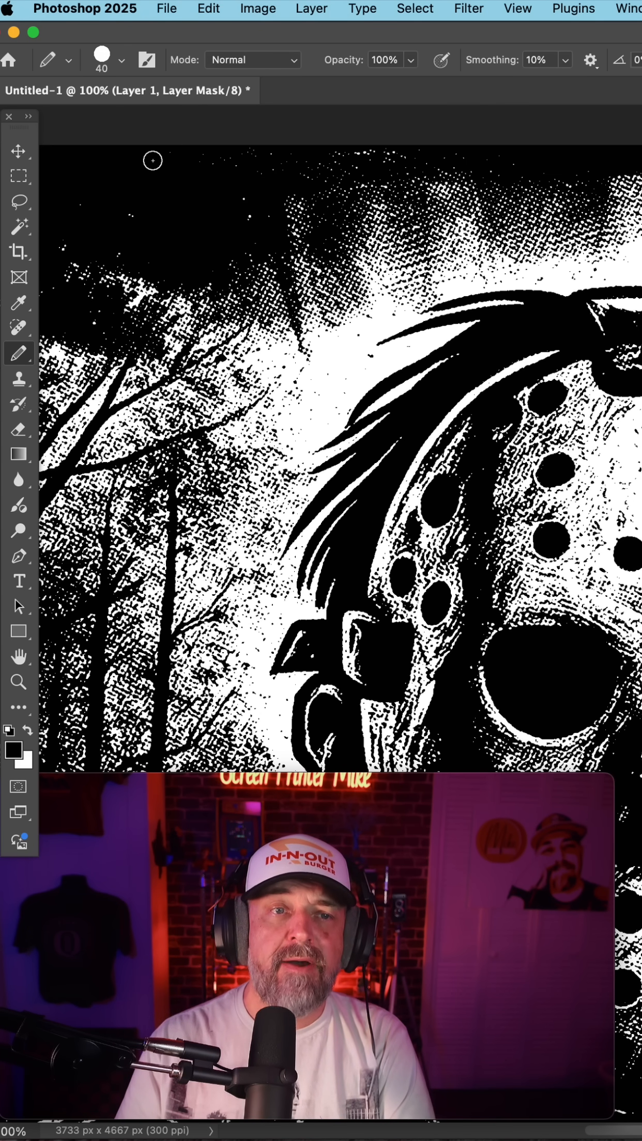
mouse_move(238, 147)
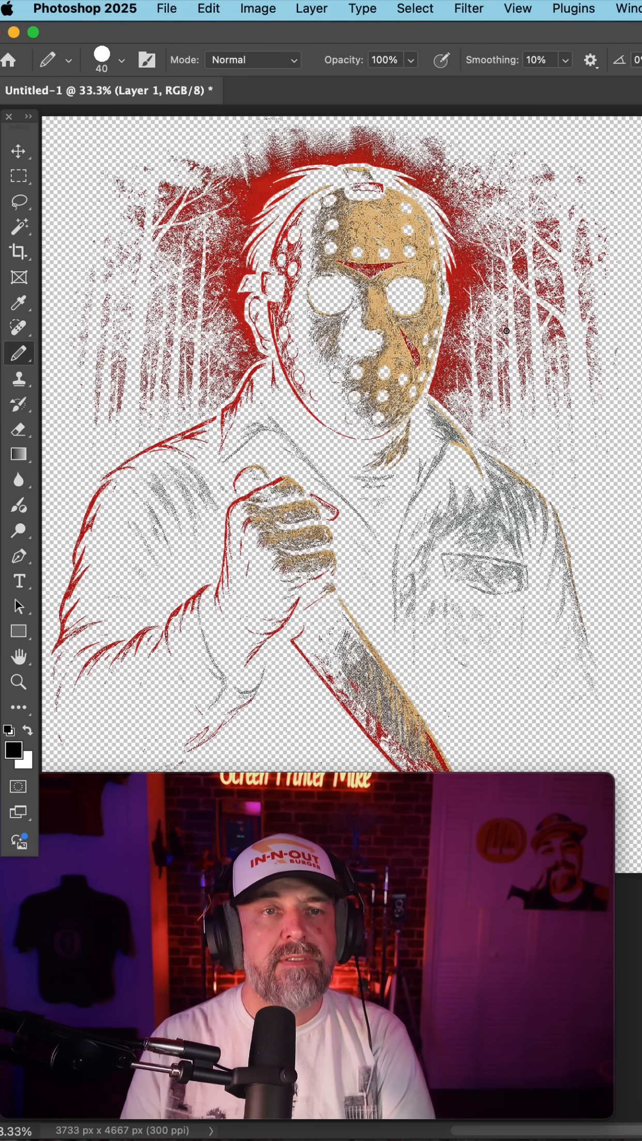
left_click(167, 8)
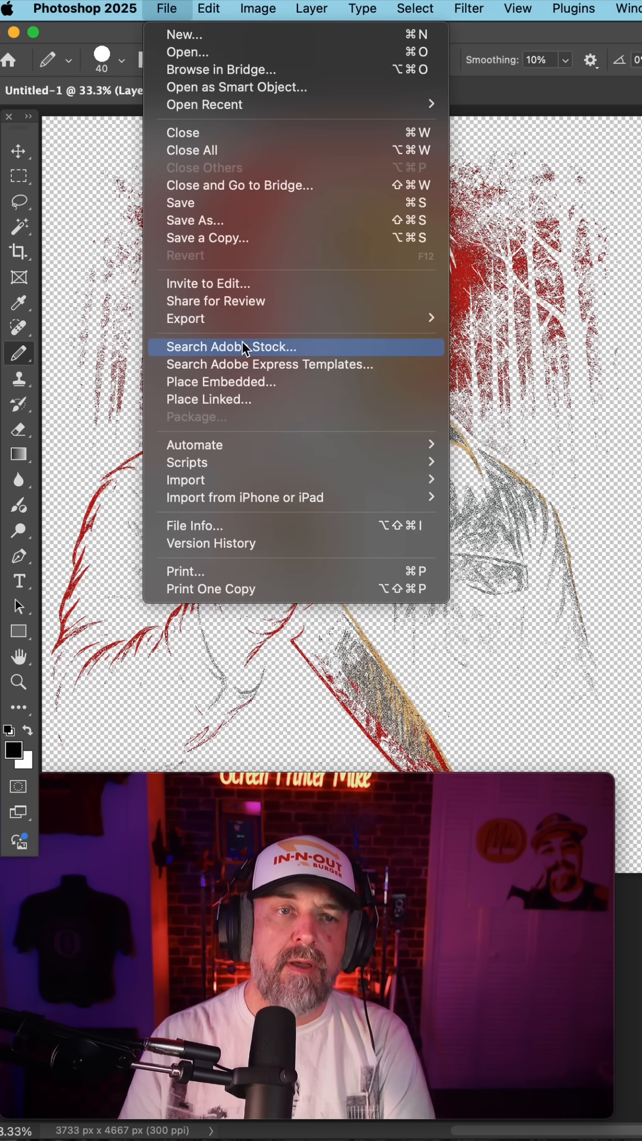